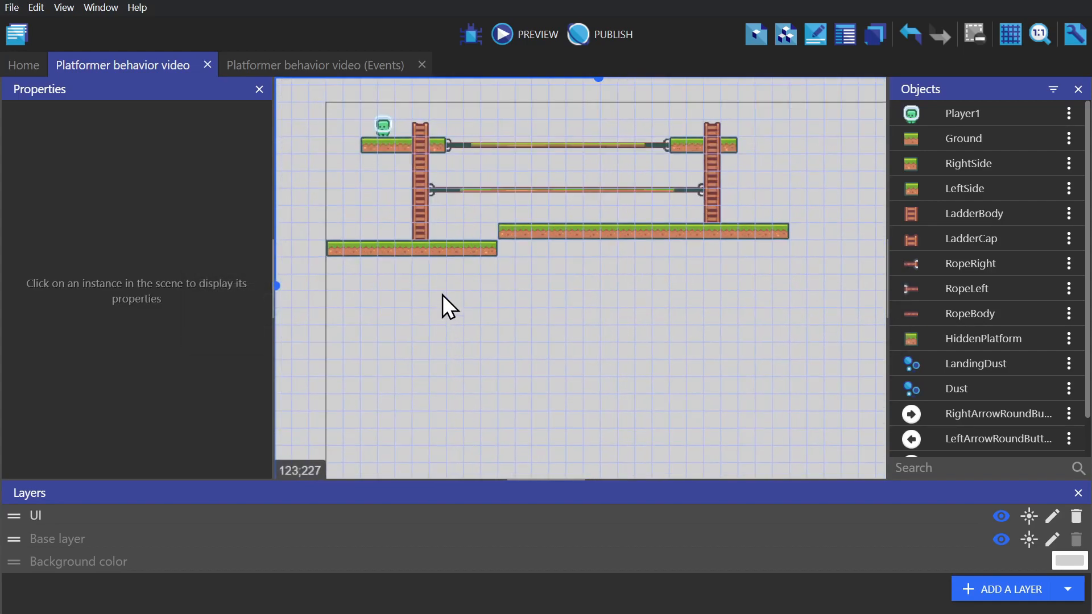
Recenter the level in the view and briefly select, then deselect, the Player1 instance.
{"action": "left_click_drag", "start_coordinate": [446, 309], "coordinate": [571, 385]}
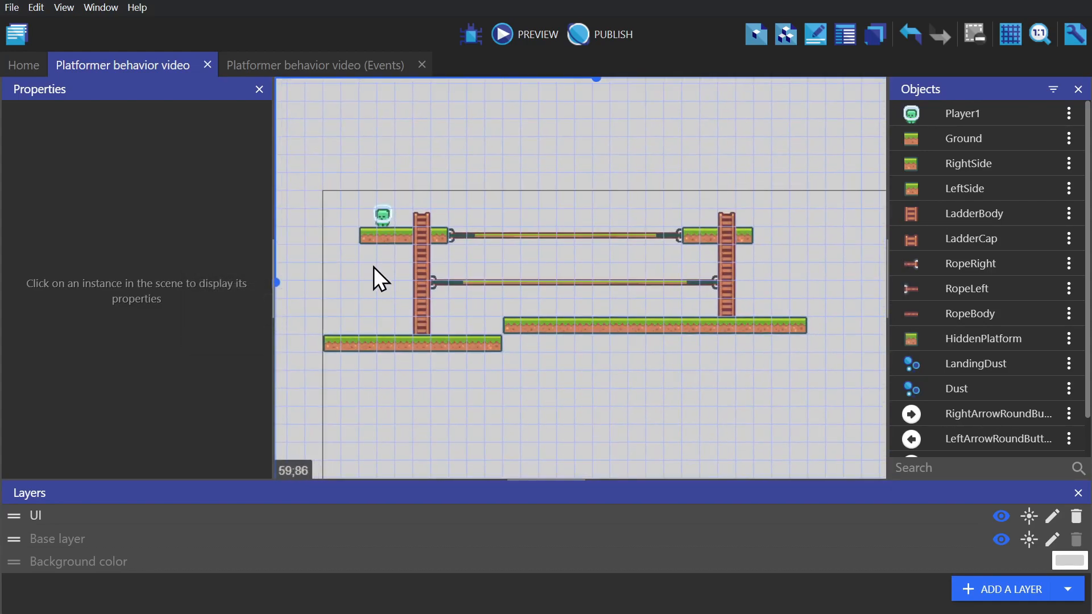
{"action": "left_click", "coordinate": [381, 216]}
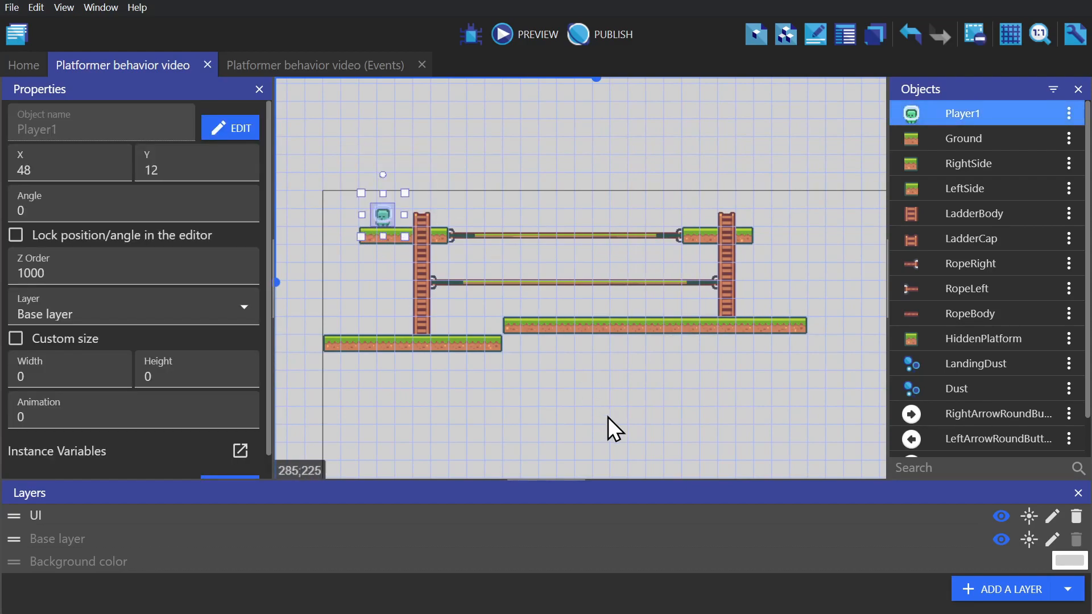
{"action": "left_click", "coordinate": [494, 410]}
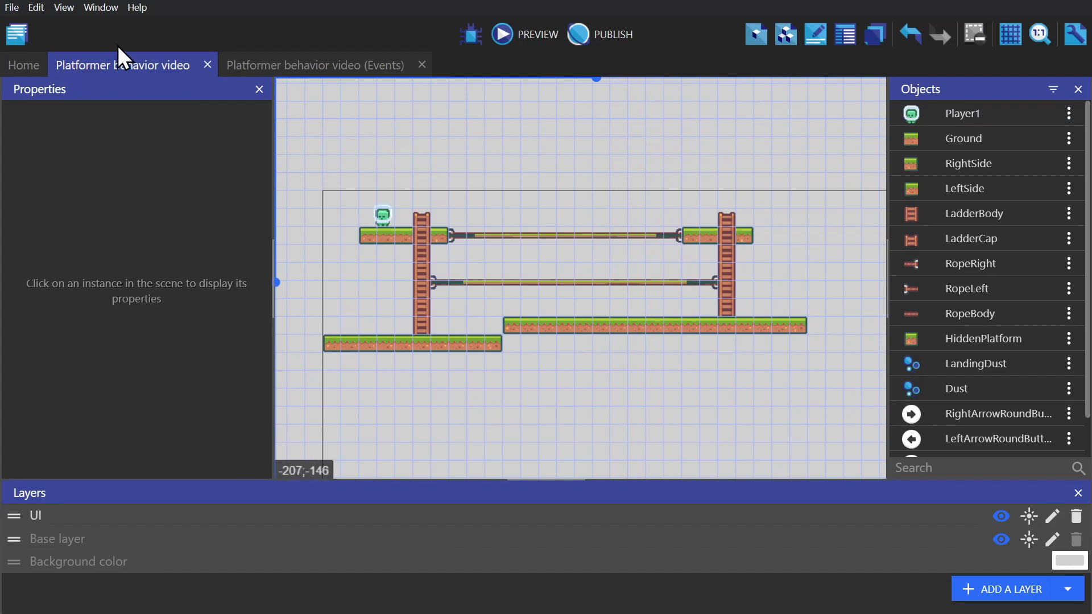
Set the game's device orientation to Landscape and scroll to the resize-mode options.
{"action": "left_click", "coordinate": [20, 31]}
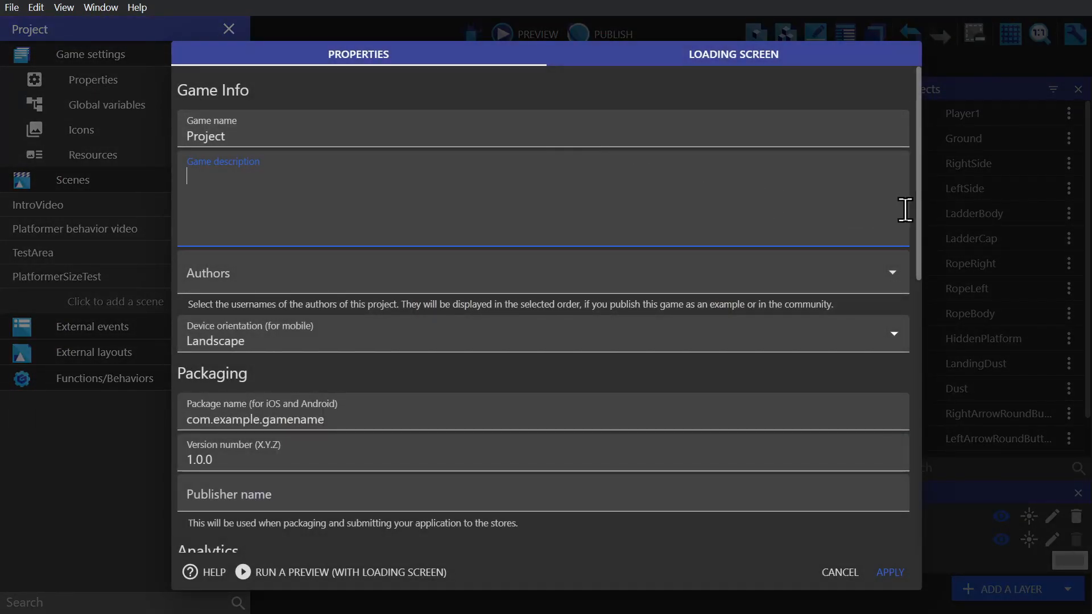
{"action": "left_click", "coordinate": [558, 214]}
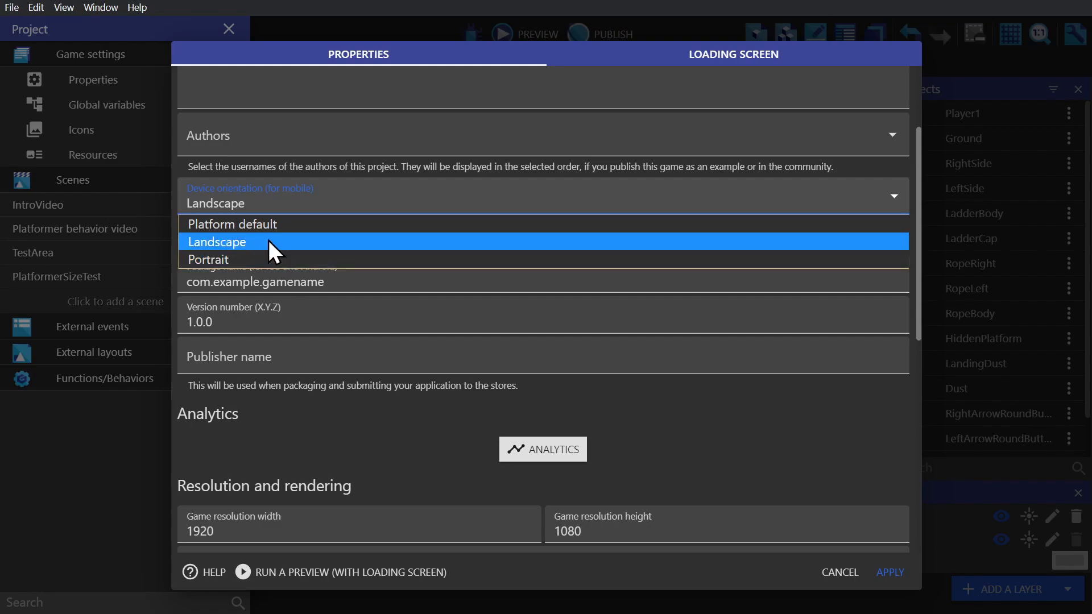
{"action": "left_click", "coordinate": [217, 241]}
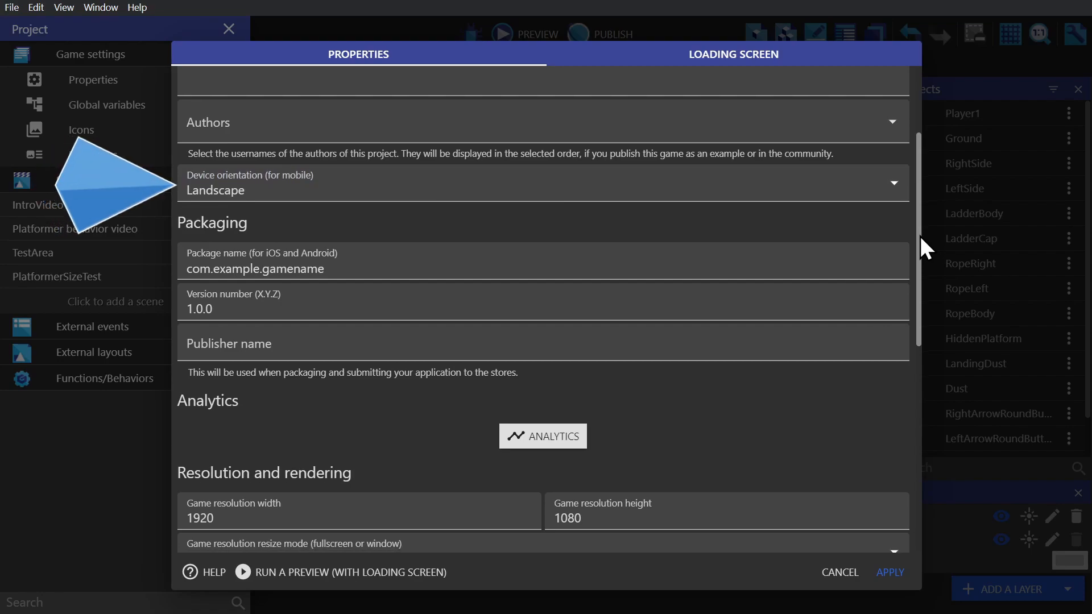
{"action": "scroll", "scroll_direction": "down", "scroll_amount": 3}
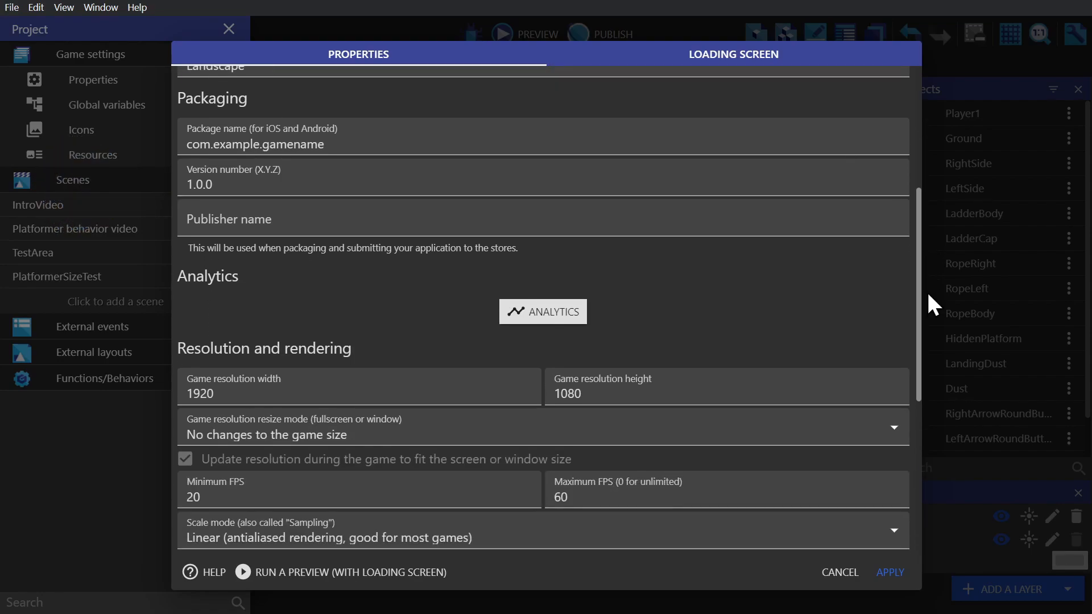
{"action": "scroll", "scroll_direction": "down", "scroll_amount": 3}
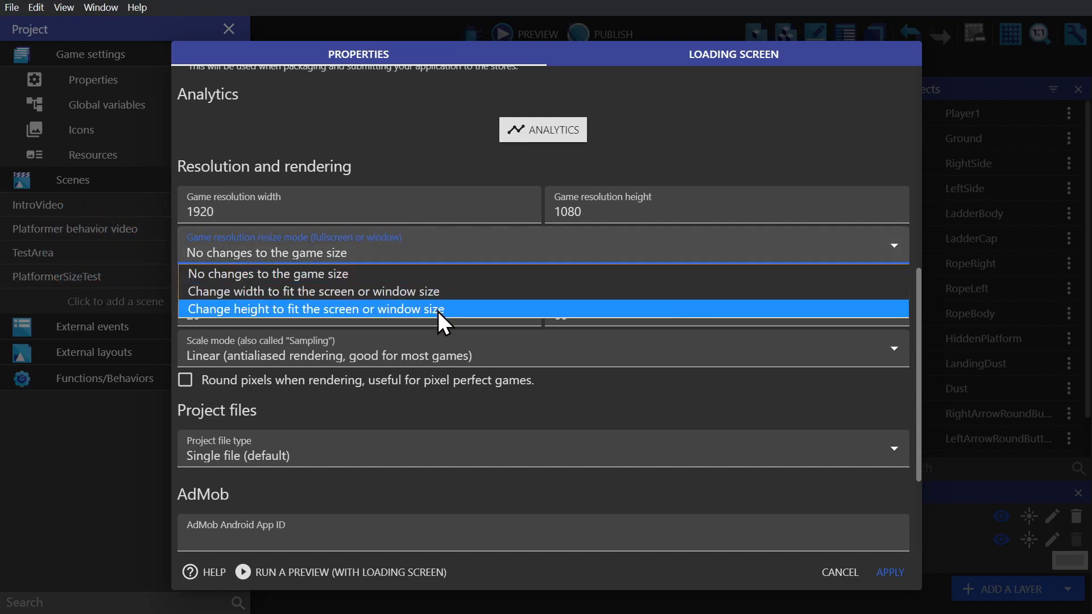
{"action": "mouse_move", "coordinate": [449, 308]}
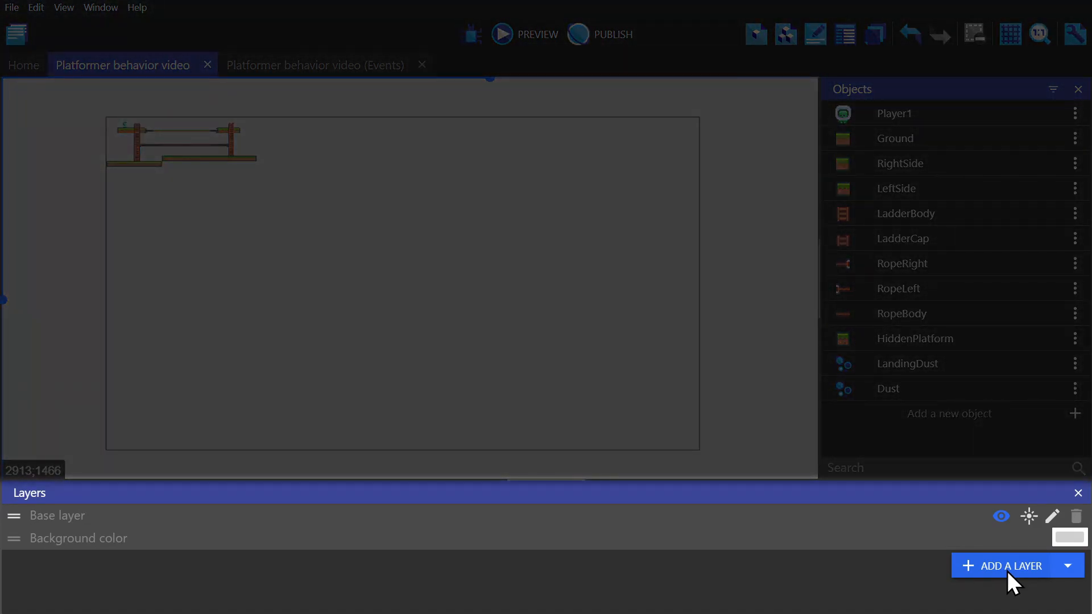
Create a 'UI' layer, add the arrow round buttons from the asset store, and move them onto it.
{"action": "left_click", "coordinate": [1011, 566]}
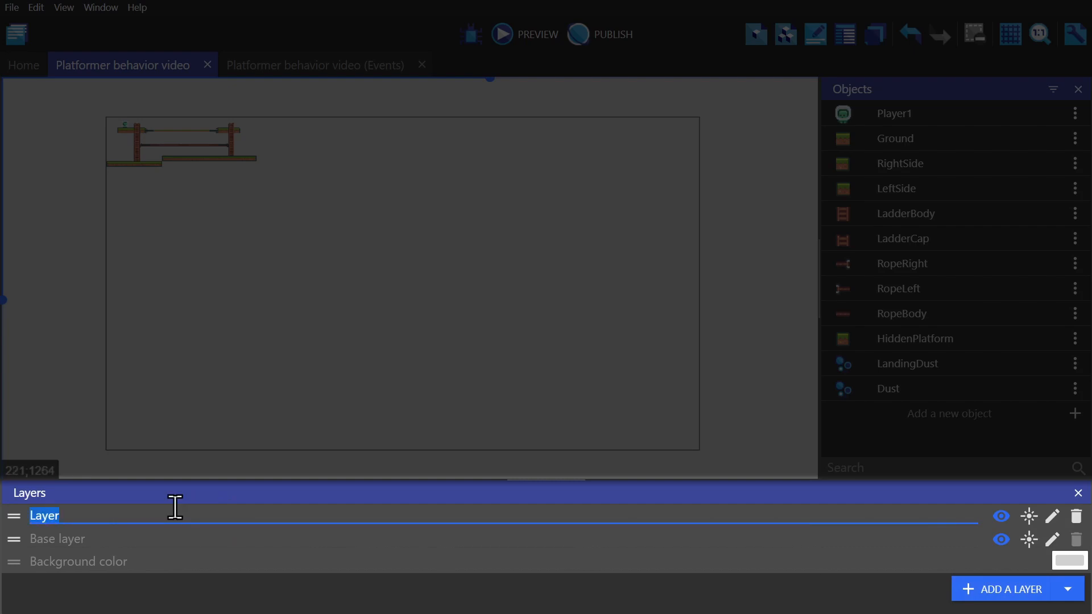
{"action": "type", "text": "UI"}
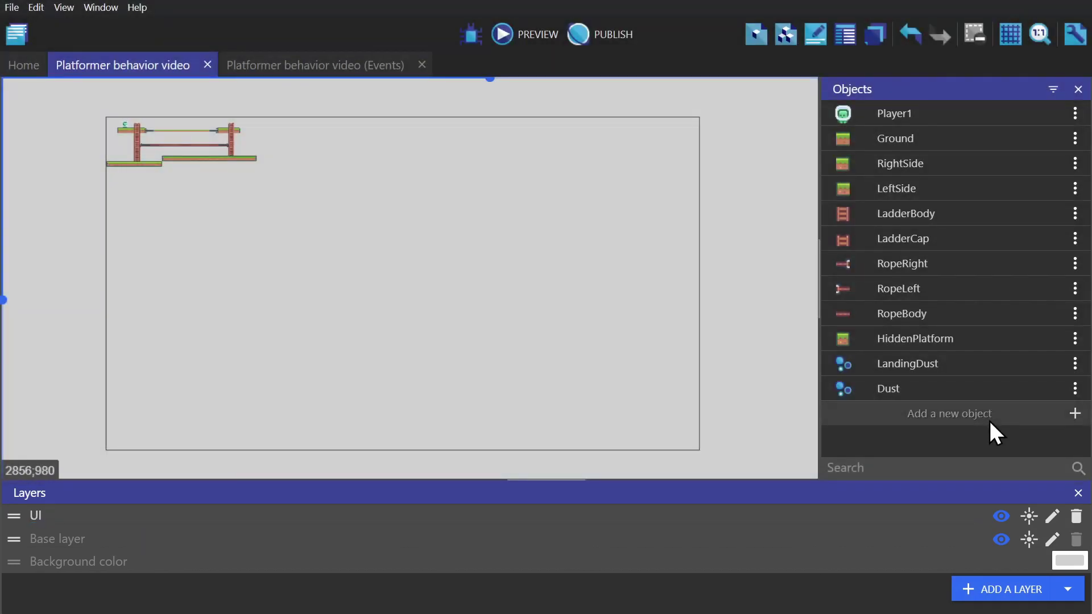
{"action": "left_click", "coordinate": [949, 414]}
{"action": "type", "text": "arrow"}
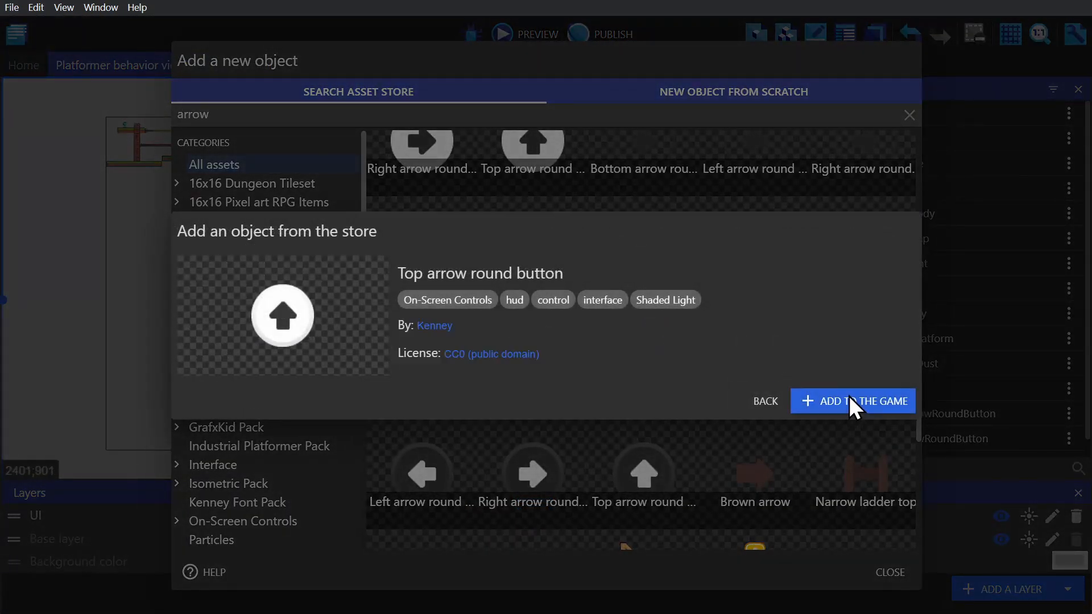
{"action": "left_click", "coordinate": [853, 401]}
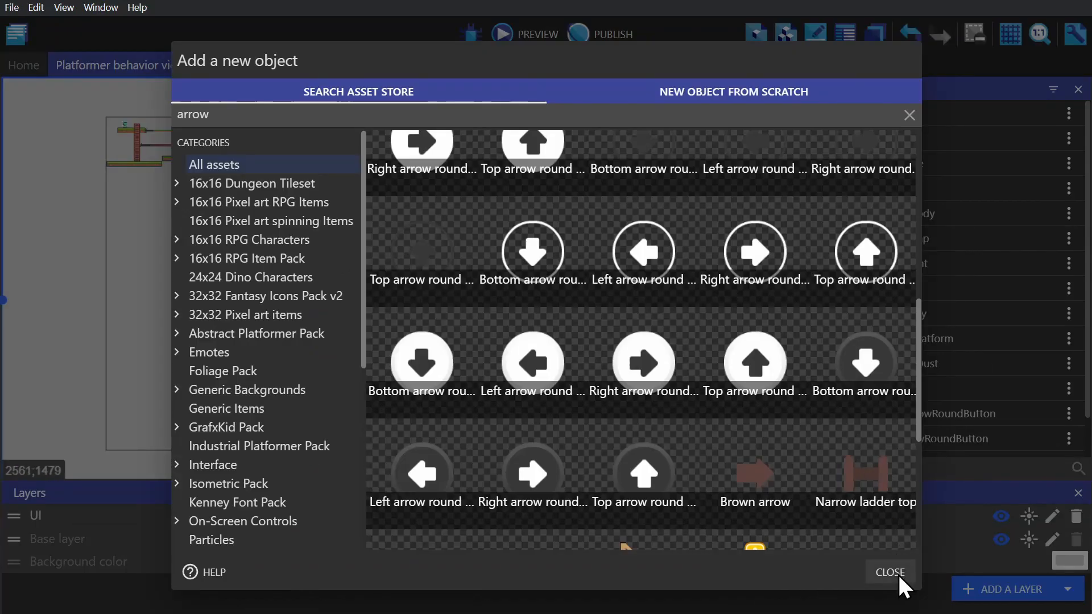
{"action": "left_click", "coordinate": [890, 572]}
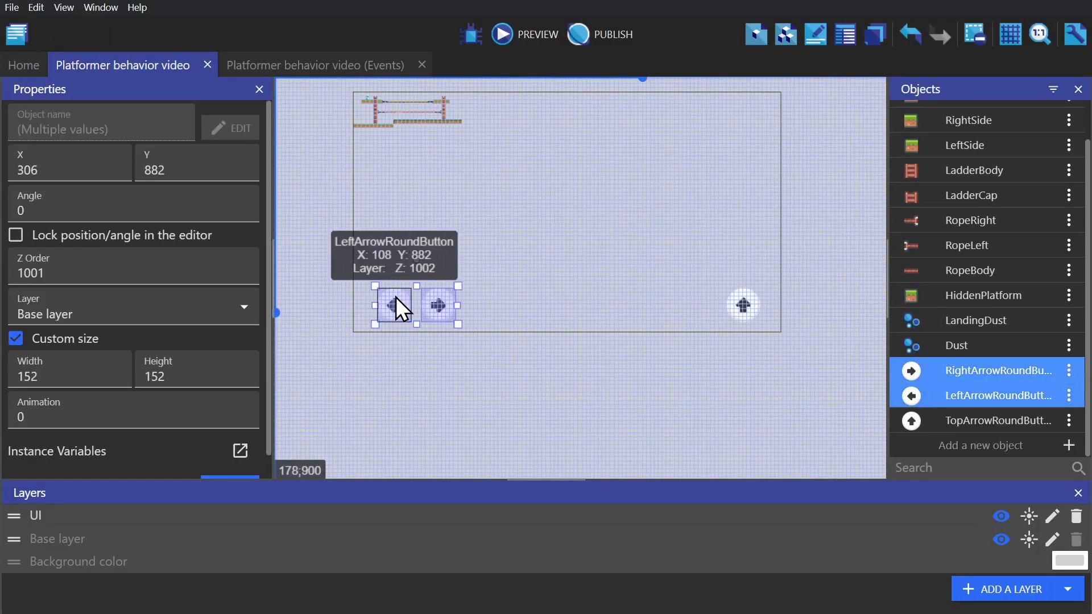
{"action": "left_click", "coordinate": [533, 303]}
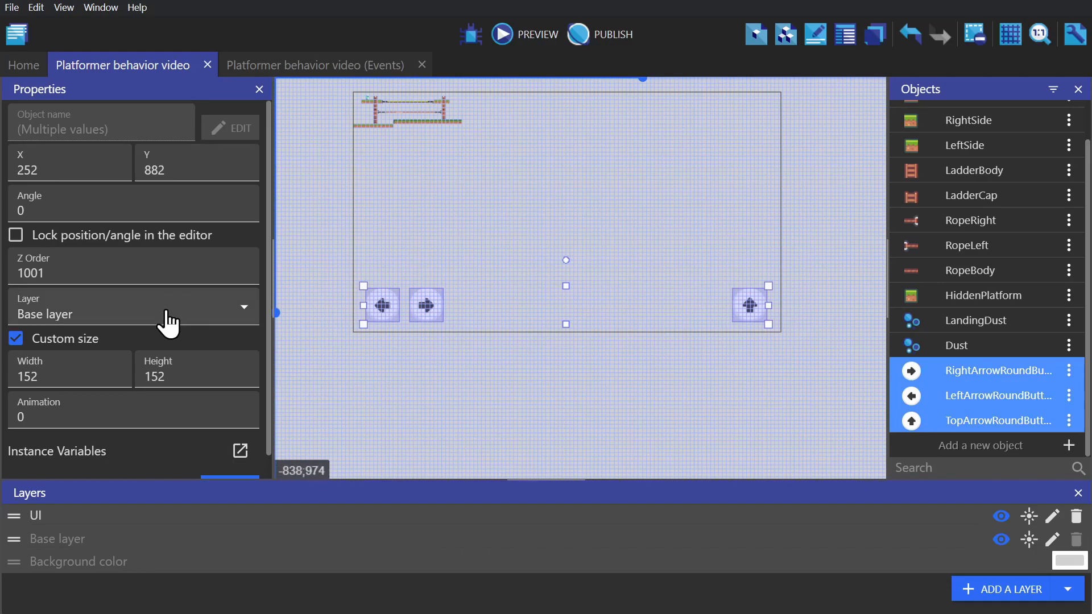
{"action": "left_click", "coordinate": [131, 306]}
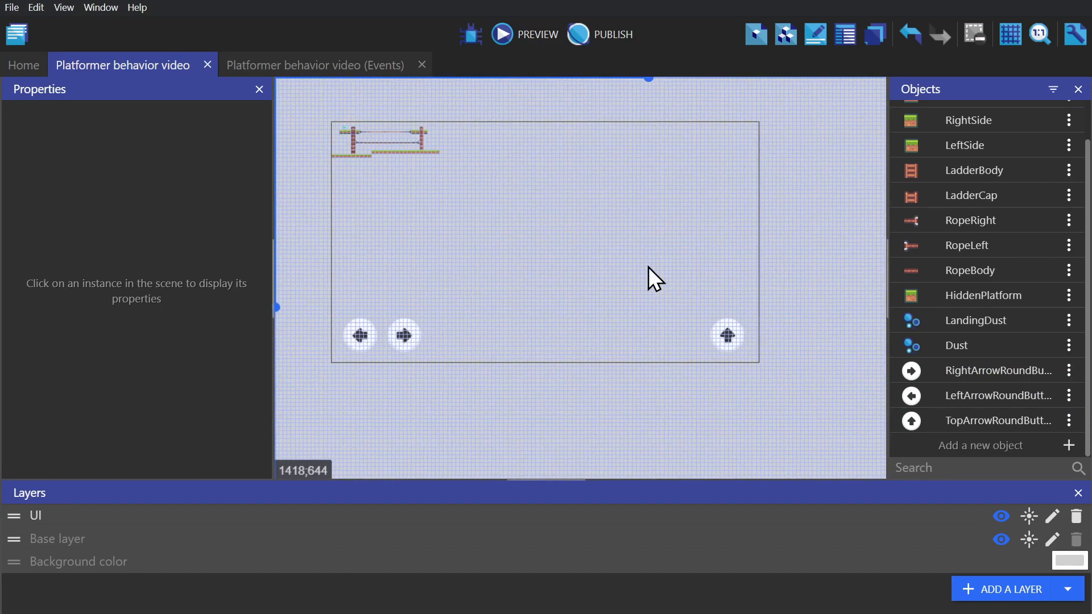
{"action": "mouse_move", "coordinate": [646, 305]}
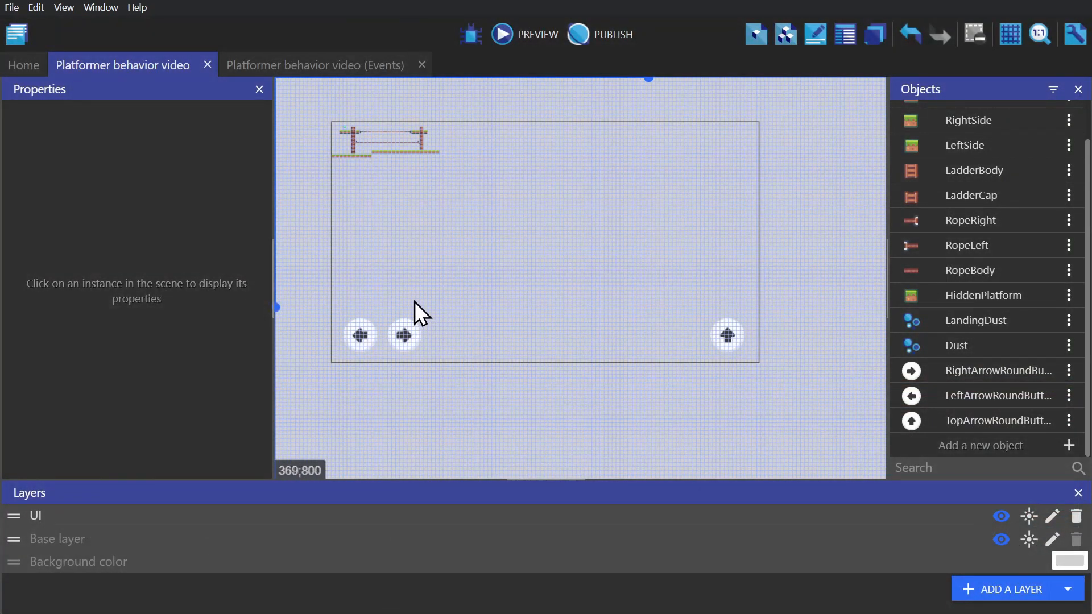
Add a 'Mobile controls' comment and begin the first button's touch event.
{"action": "left_click", "coordinate": [315, 65]}
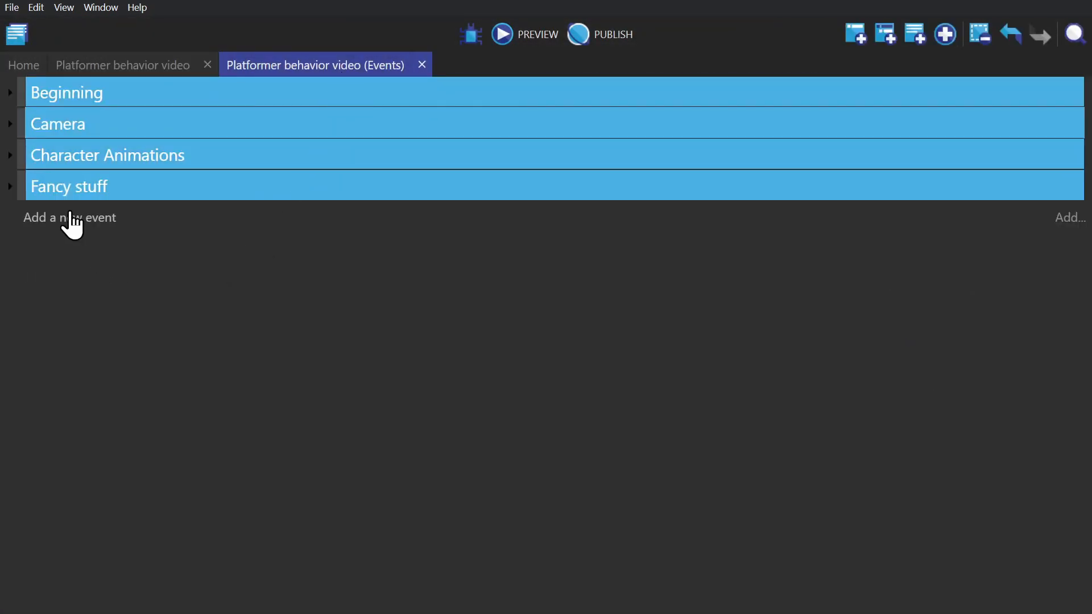
{"action": "left_click", "coordinate": [69, 218]}
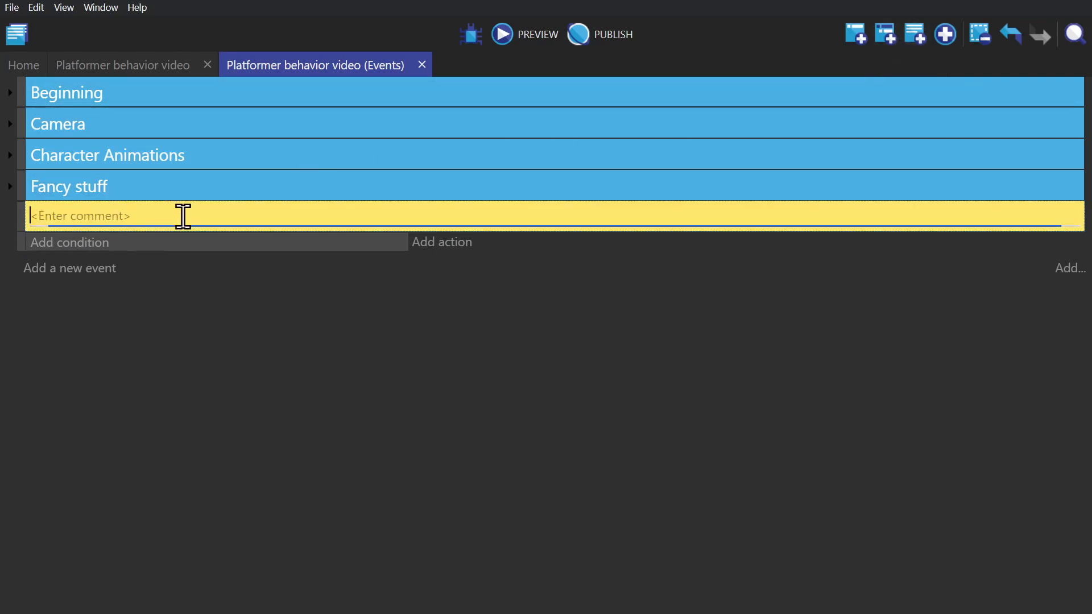
{"action": "type", "text": "Mobile controls"}
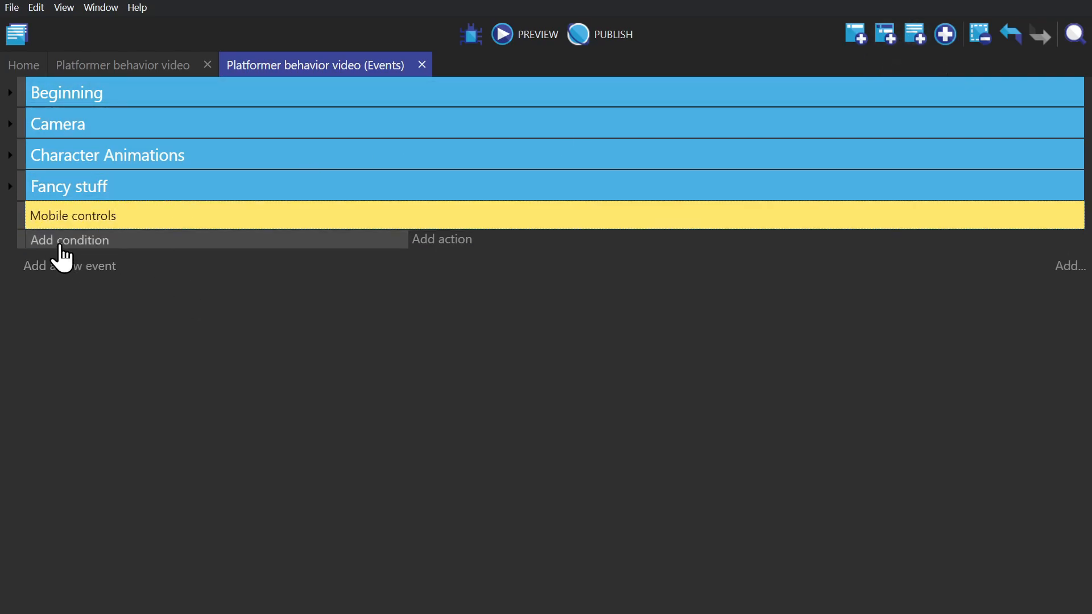
{"action": "left_click", "coordinate": [69, 240]}
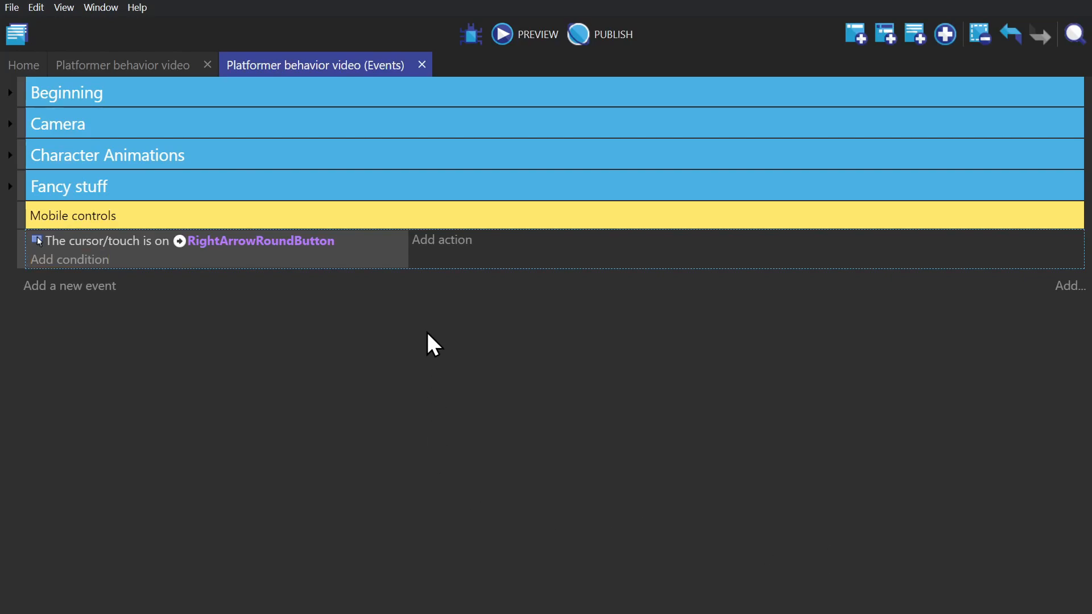
{"action": "left_click", "coordinate": [442, 240]}
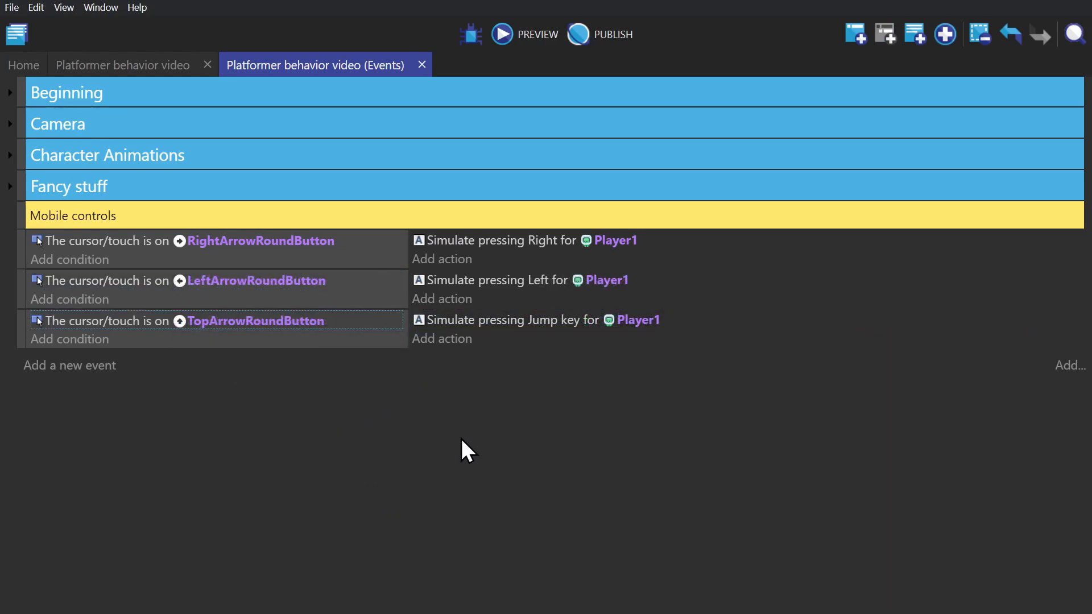
{"action": "left_click", "coordinate": [499, 34]}
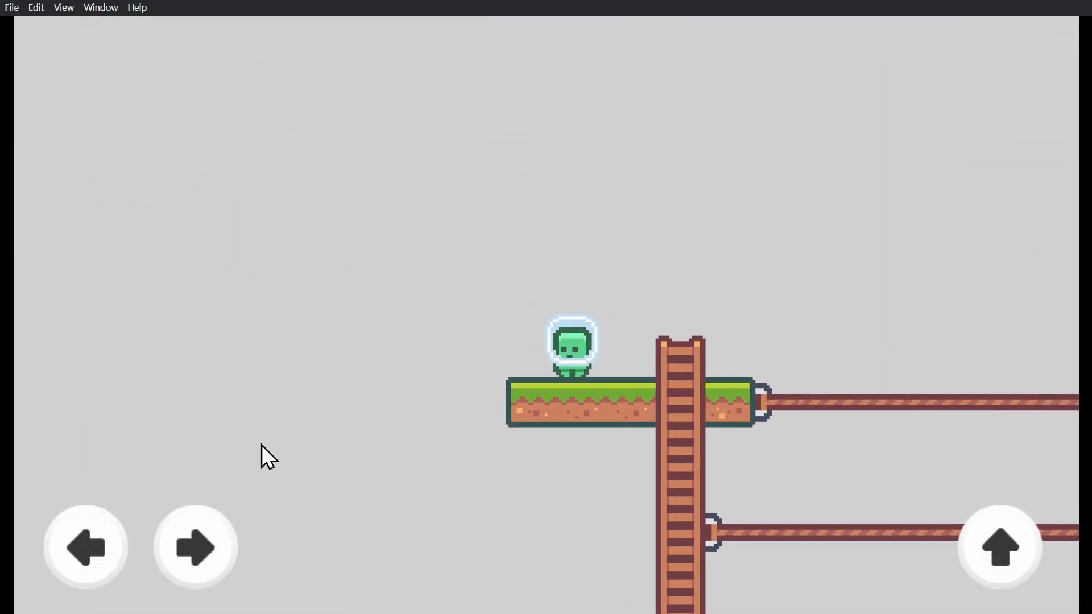
{"action": "left_click", "coordinate": [194, 549]}
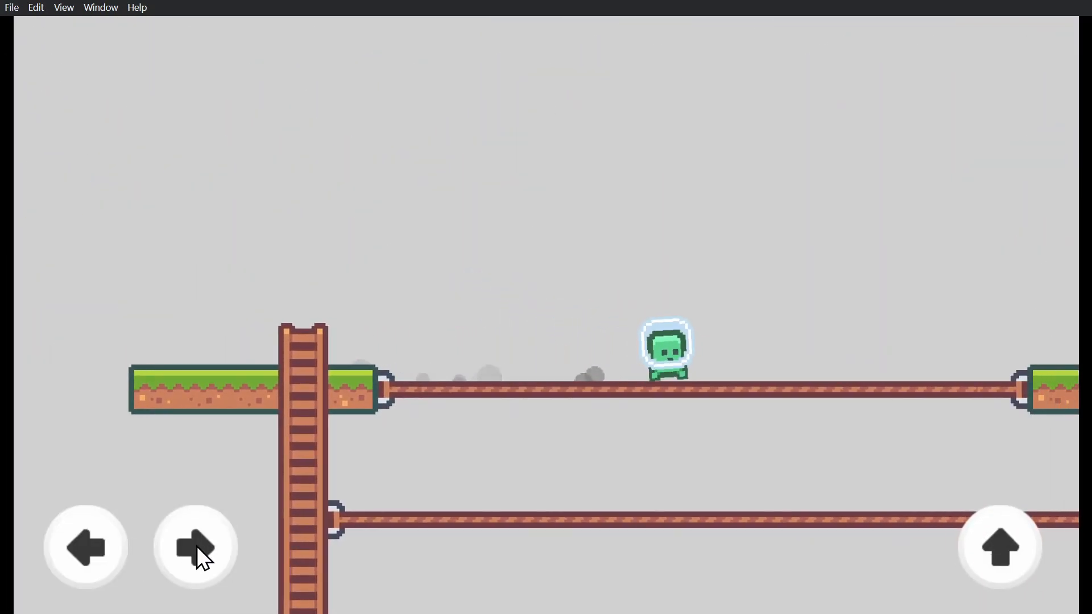
{"action": "left_click", "coordinate": [194, 549]}
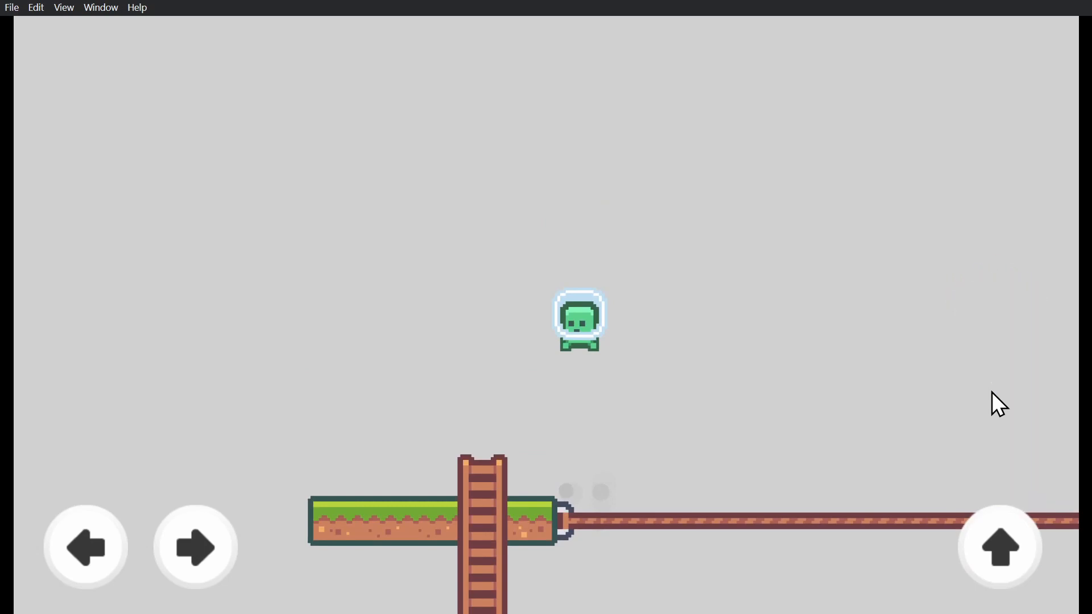
{"action": "left_click", "coordinate": [1000, 547]}
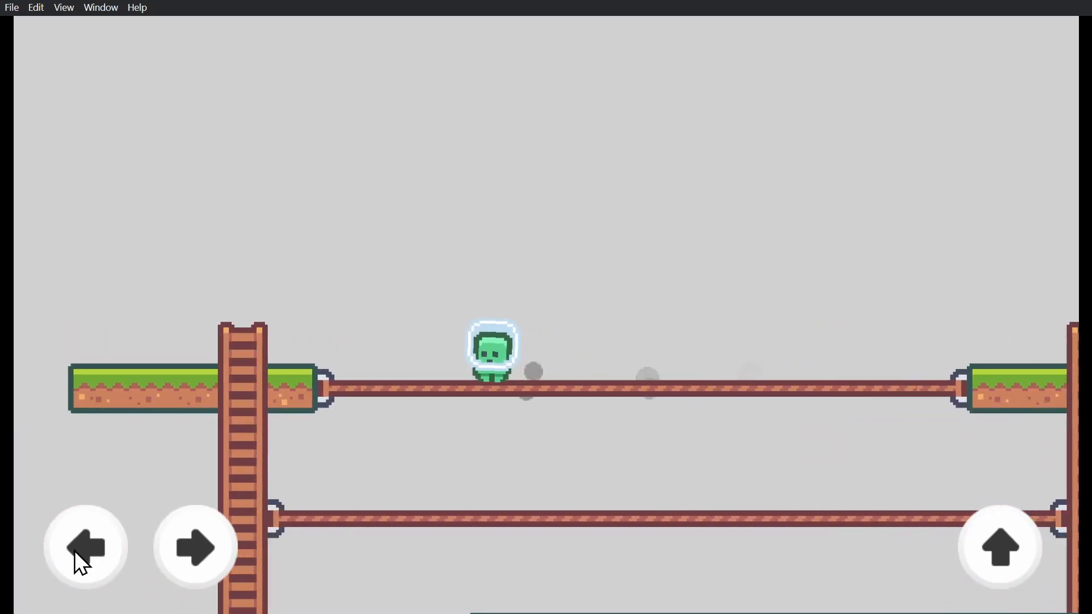
{"action": "left_click", "coordinate": [196, 547]}
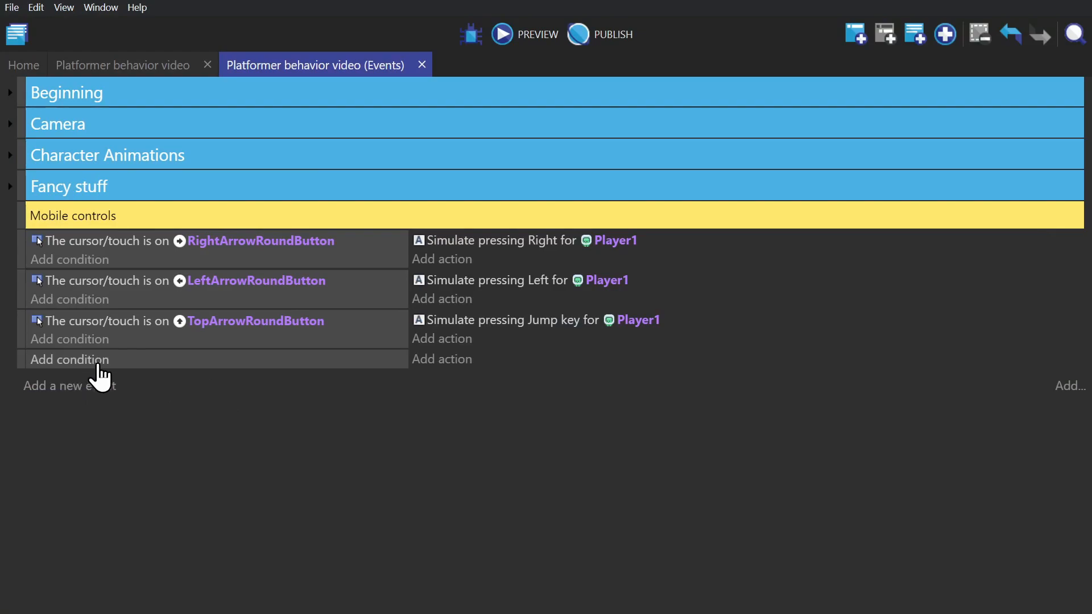
Add a beginning-of-scene event with an action disabling cursor movement from touches.
{"action": "left_click", "coordinate": [70, 359]}
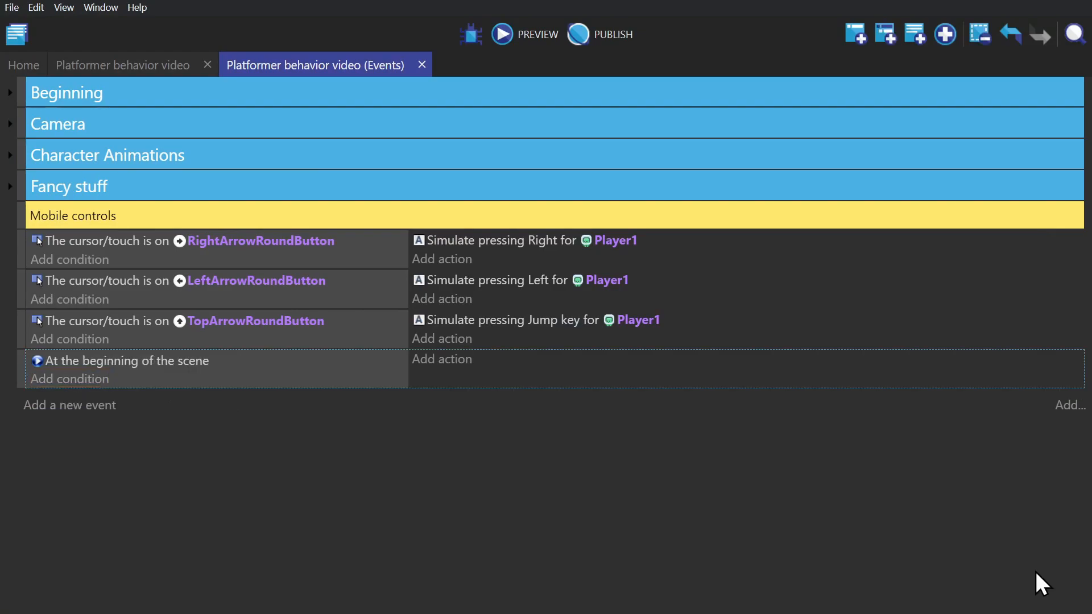
{"action": "left_click", "coordinate": [441, 359]}
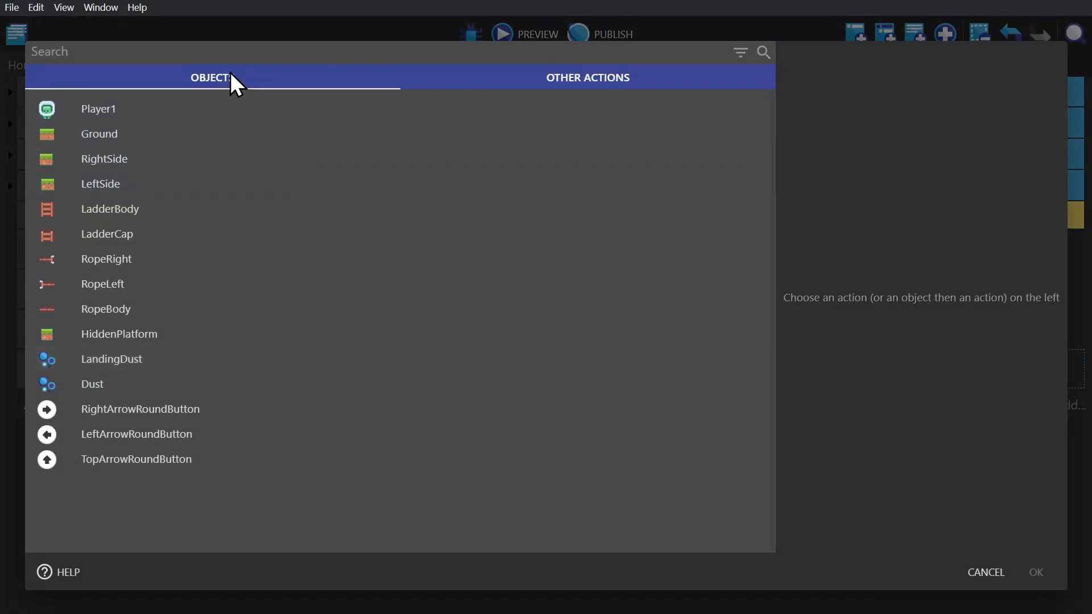
{"action": "type", "text": "touch"}
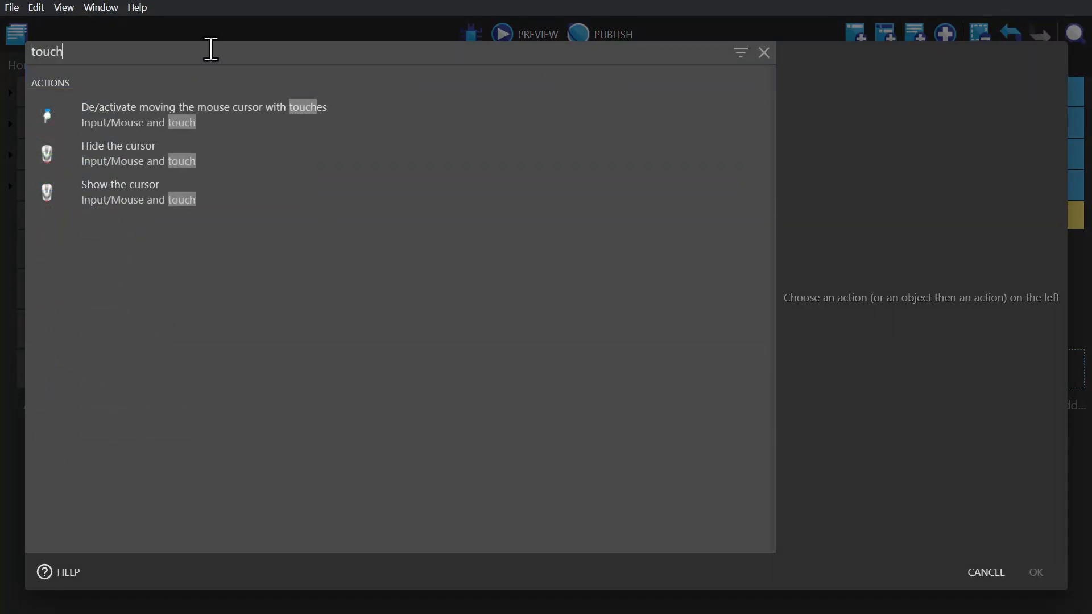
{"action": "mouse_move", "coordinate": [97, 126]}
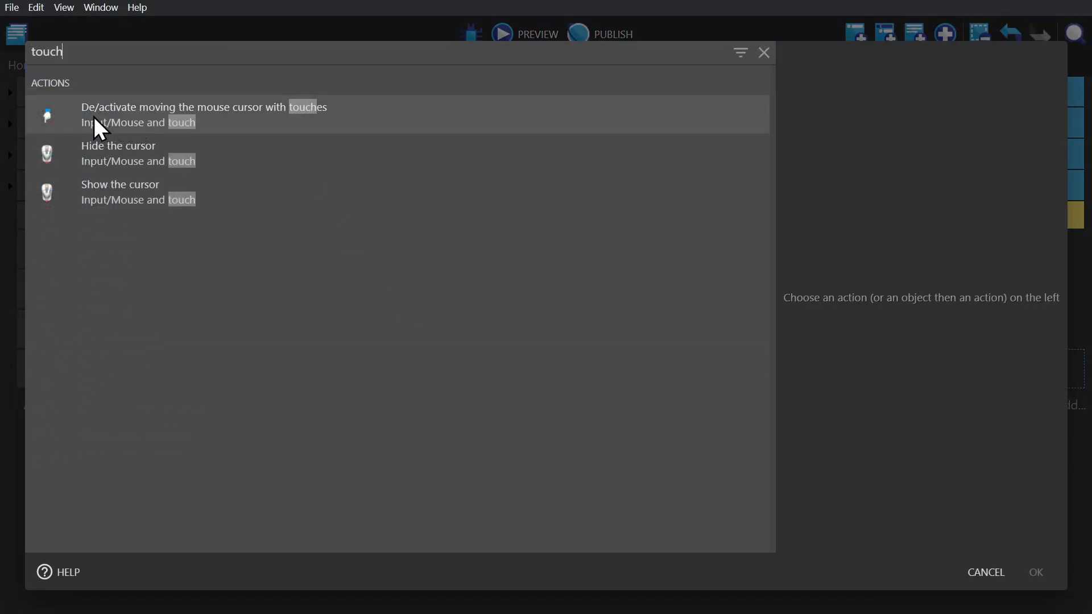
{"action": "mouse_move", "coordinate": [238, 128]}
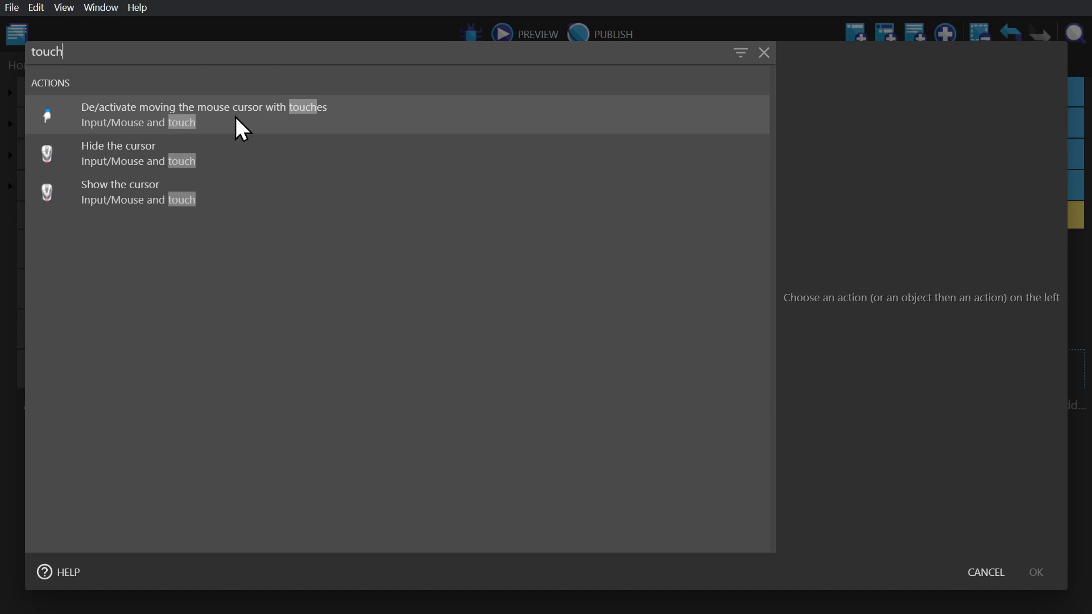
{"action": "left_click", "coordinate": [199, 114]}
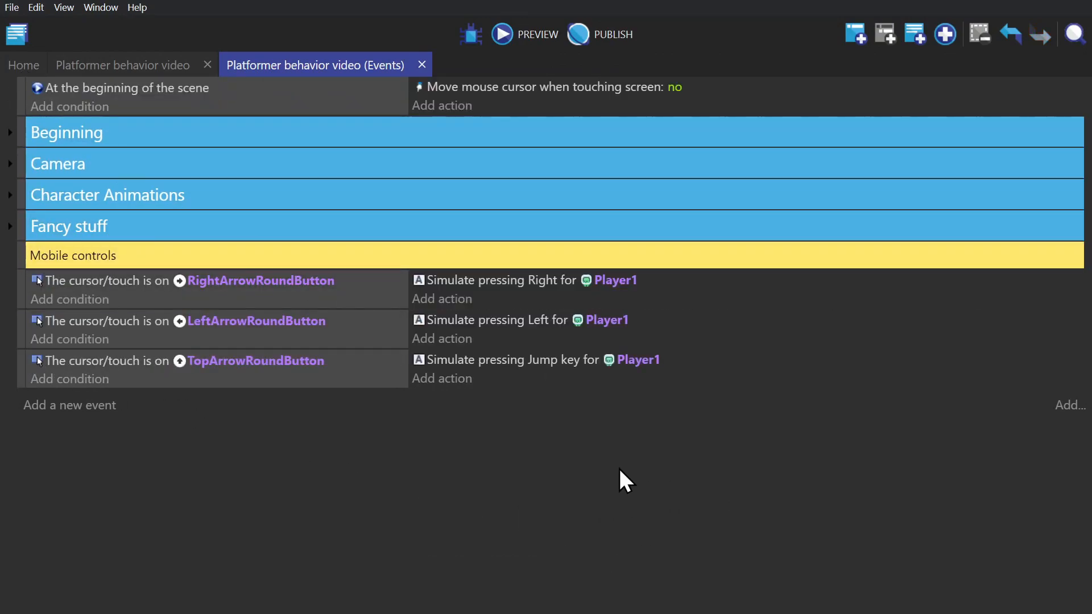
{"action": "mouse_move", "coordinate": [122, 120]}
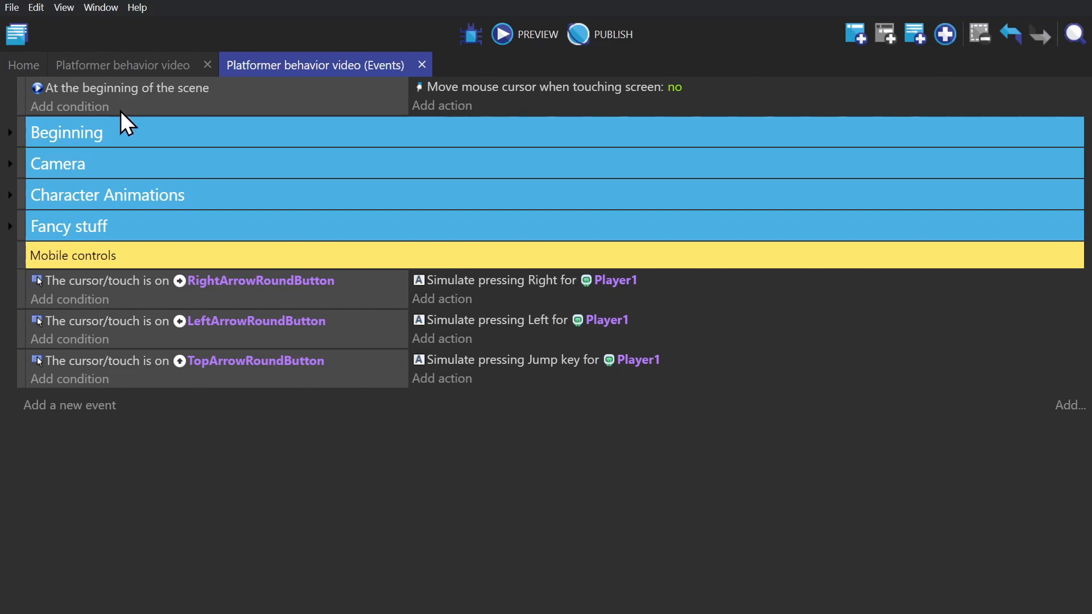
{"action": "mouse_move", "coordinate": [745, 530]}
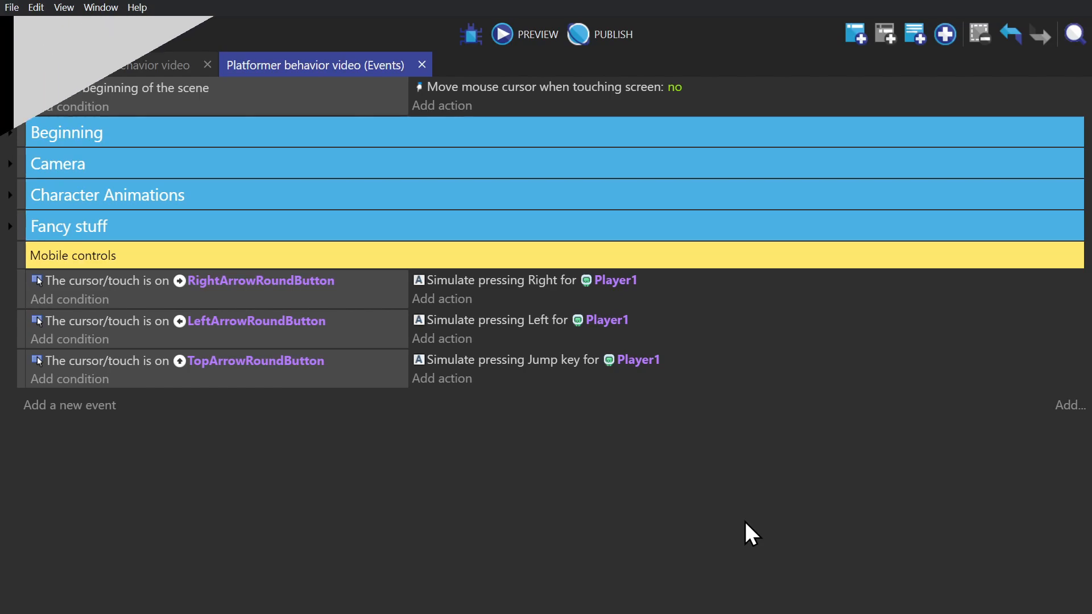
Return to the scene layout and open the TopArrowRoundButton object's properties.
{"action": "left_click", "coordinate": [501, 34]}
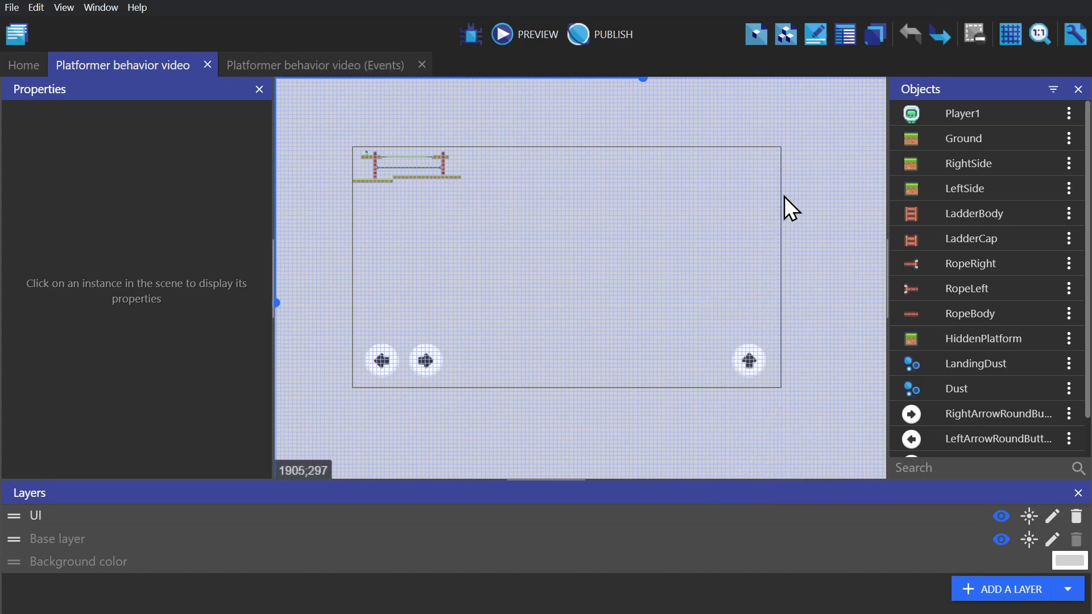
{"action": "mouse_move", "coordinate": [746, 362]}
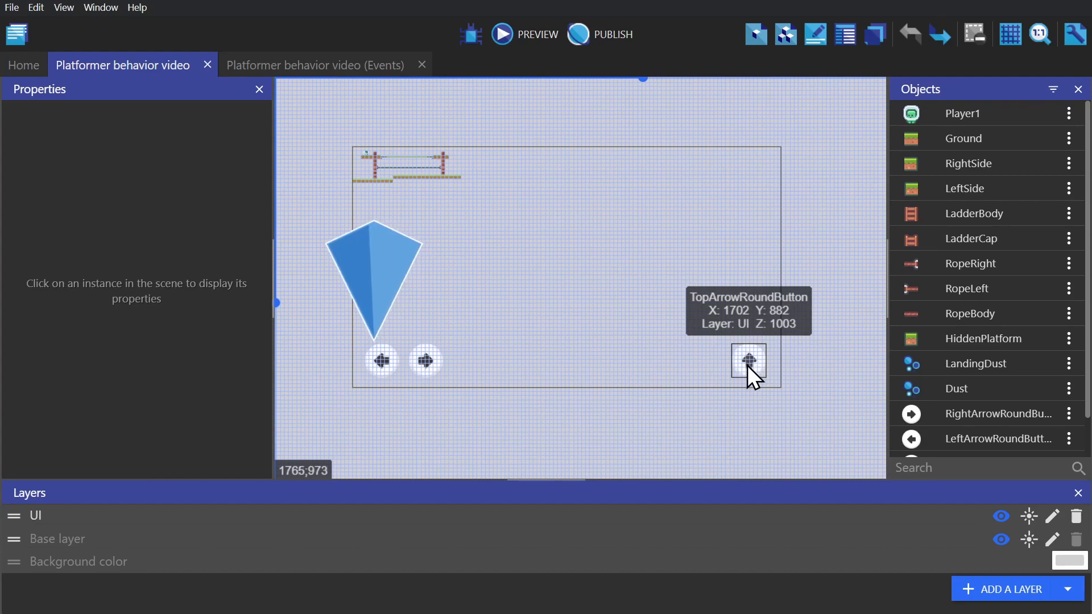
{"action": "left_click_drag", "start_coordinate": [375, 272], "coordinate": [748, 271]}
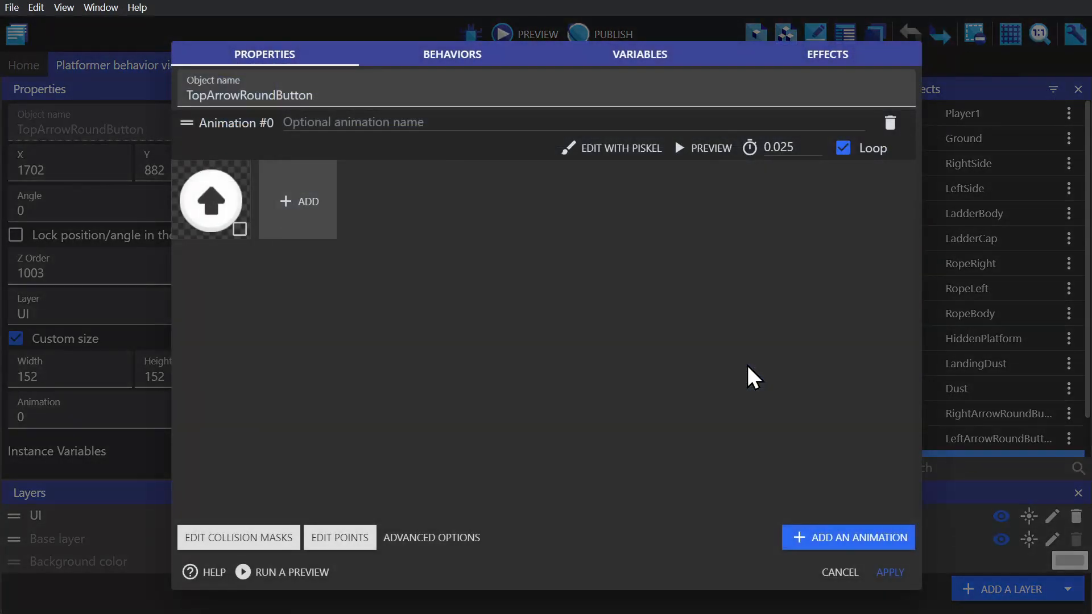
Add an Anchor behavior to TopArrowRoundButton with its left edge anchored to Window right.
{"action": "left_click", "coordinate": [451, 54]}
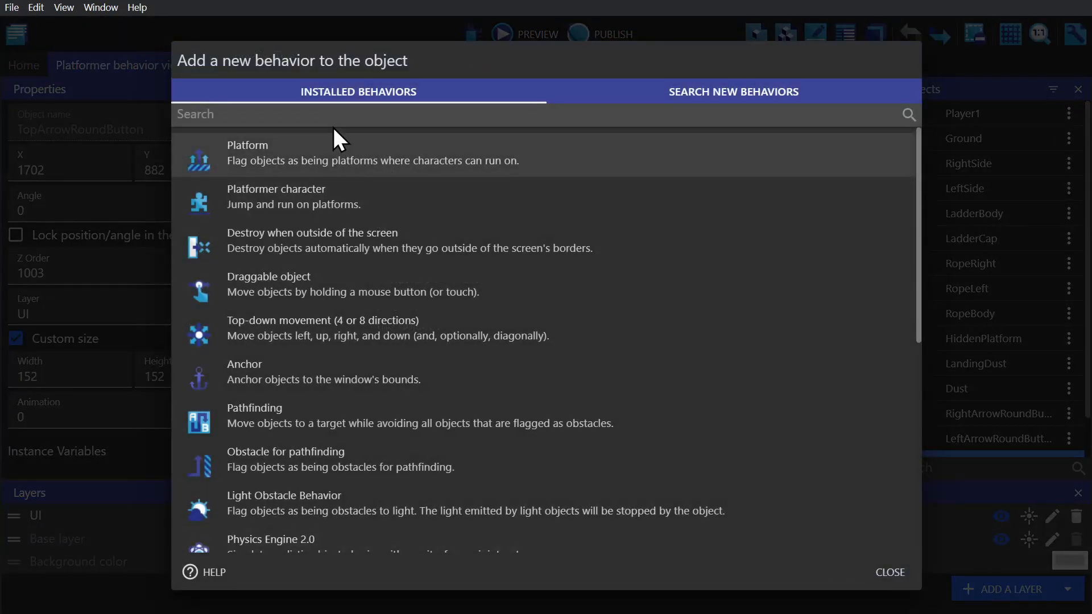
{"action": "left_click", "coordinate": [244, 379]}
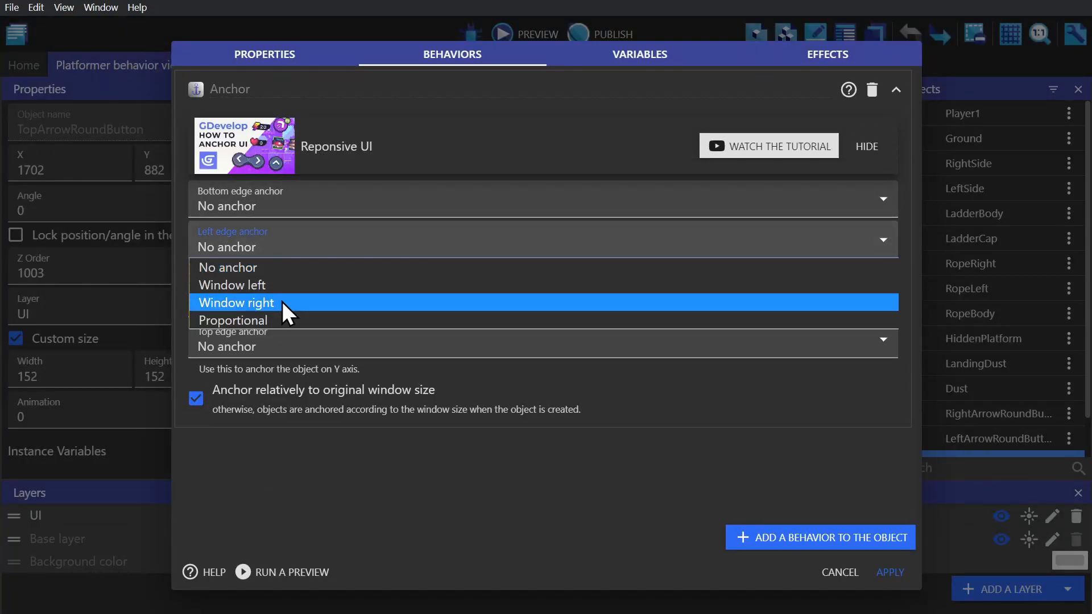
{"action": "left_click", "coordinate": [236, 302]}
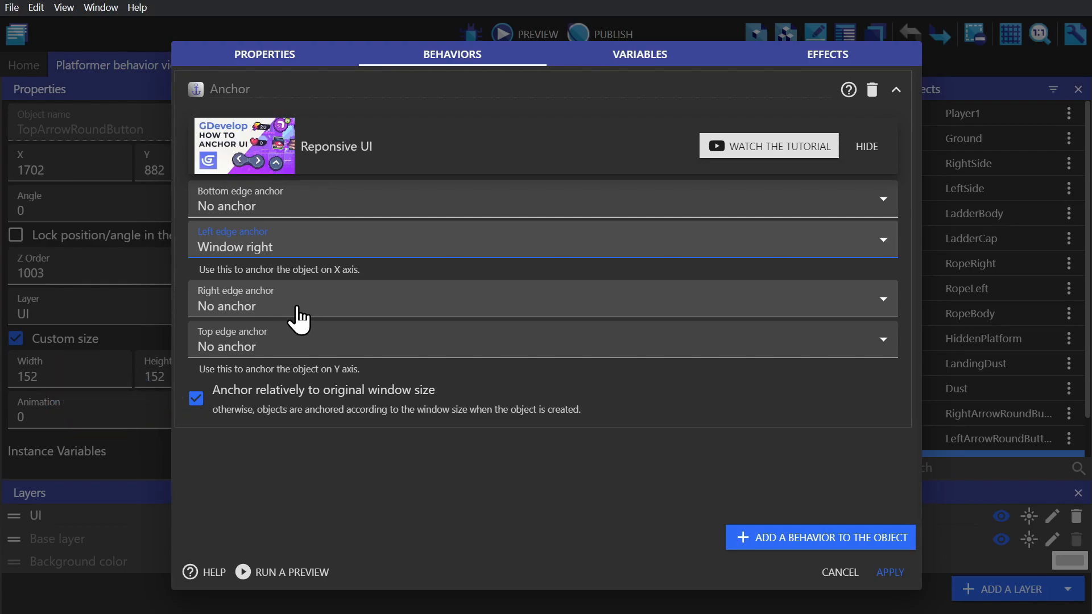
{"action": "left_click", "coordinate": [283, 572]}
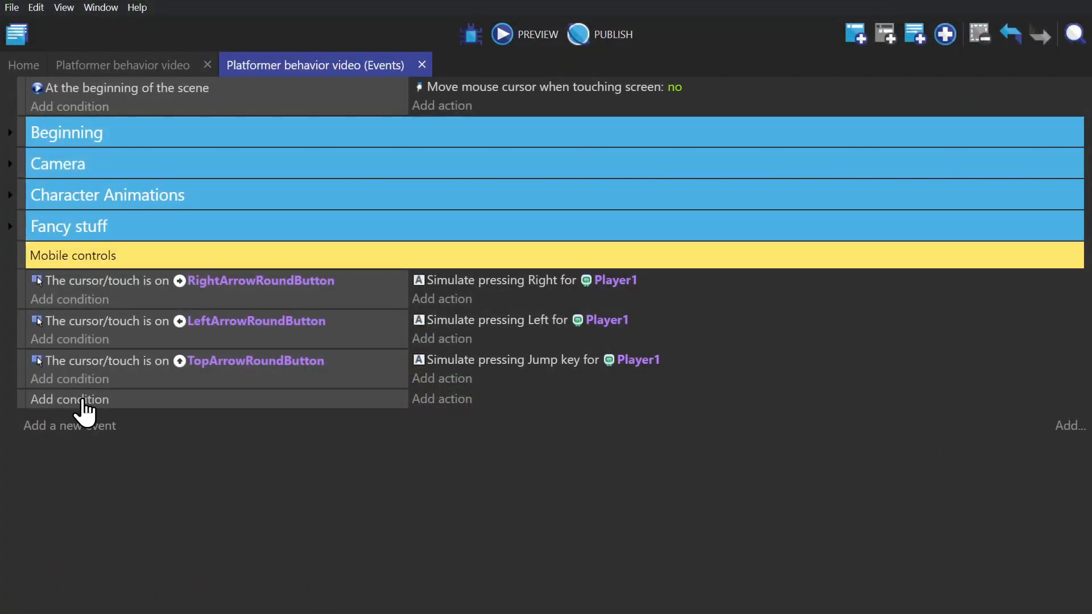
Add a start-of-scene mobile-device event deleting RightArrowRoundButton, then jump in the preview.
{"action": "left_click", "coordinate": [69, 399]}
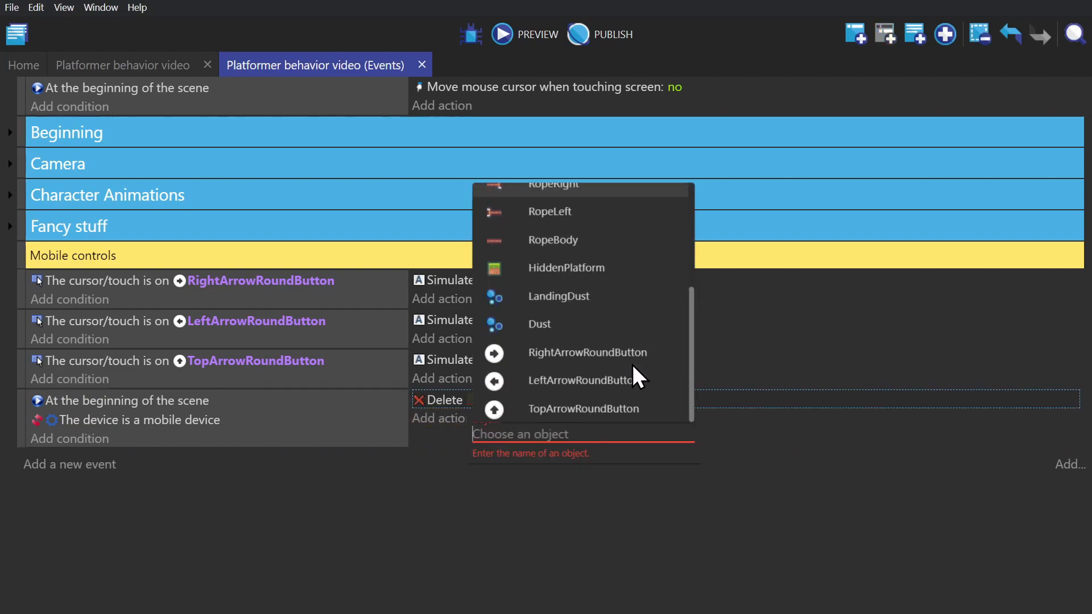
{"action": "mouse_move", "coordinate": [607, 370]}
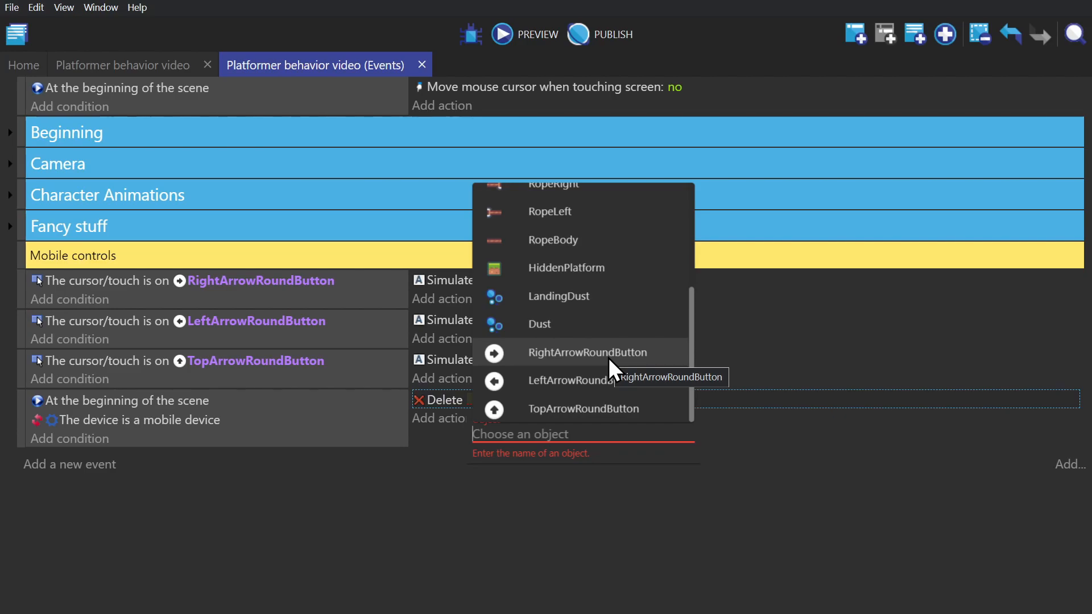
{"action": "left_click", "coordinate": [501, 34]}
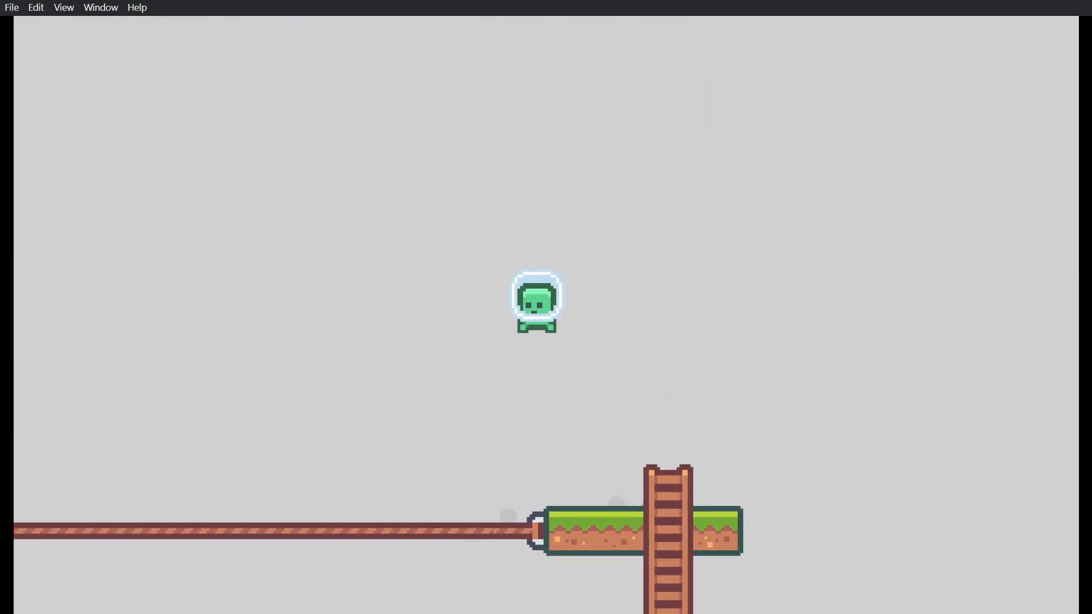
{"action": "left_click", "coordinate": [997, 552]}
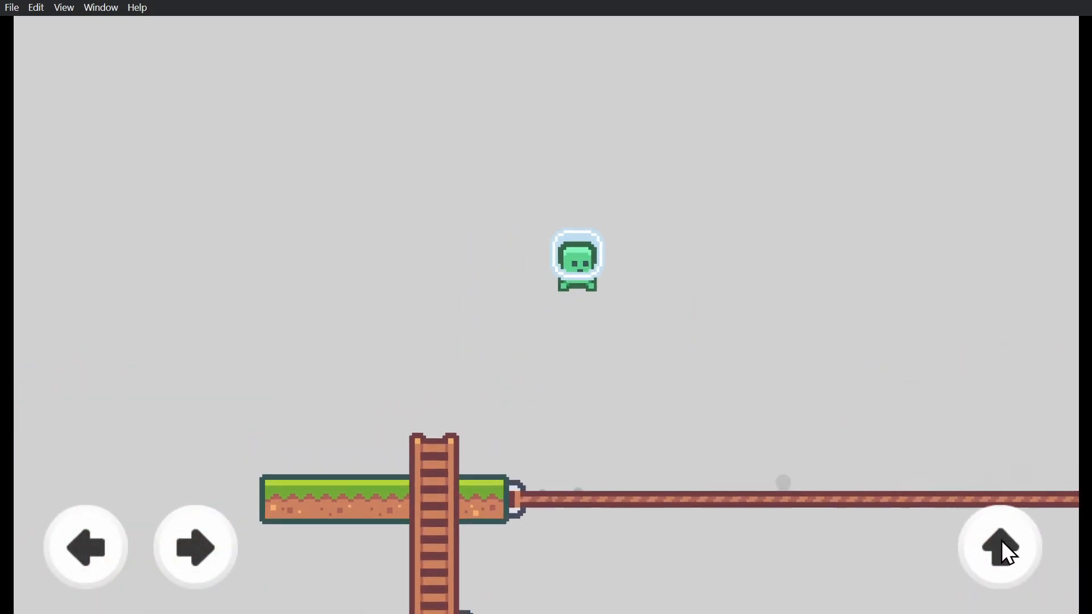